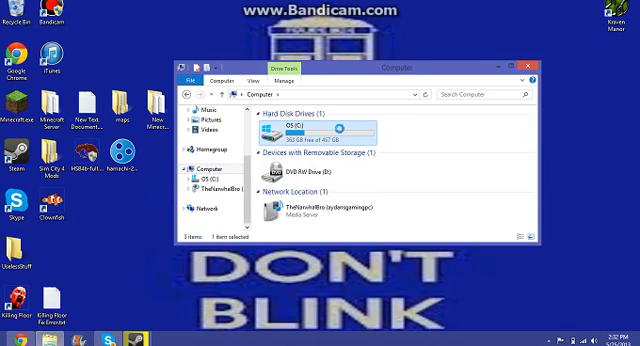
Step: Navigate from OS (C:) into Program Files (x86) toward the Steam folder
double_click(283, 134)
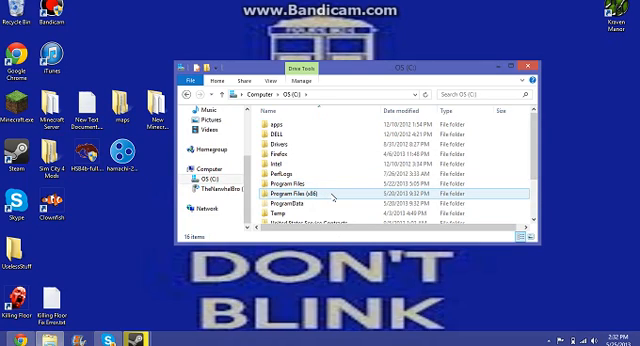
double_click(299, 187)
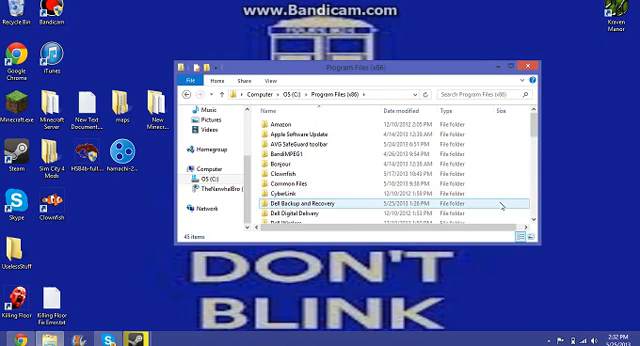
scroll("down", 3)
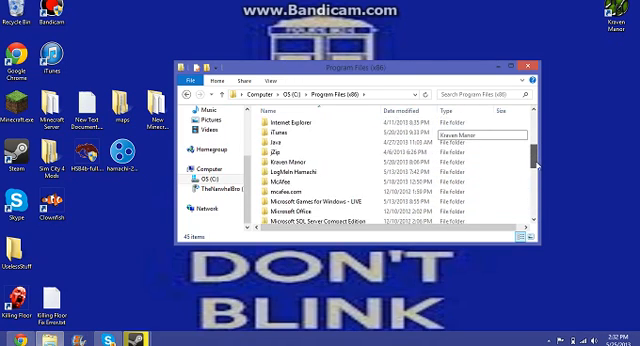
scroll("down", 3)
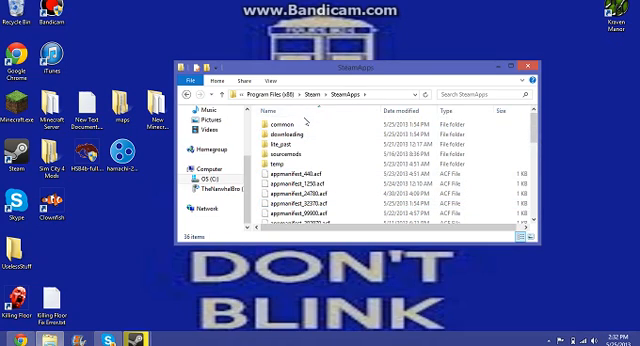
Step: Enter the common folder and scroll down to locate the swkotor game folder
left_click(290, 122)
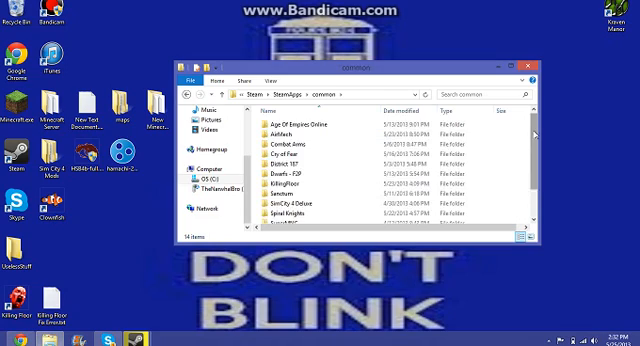
scroll("down", 3)
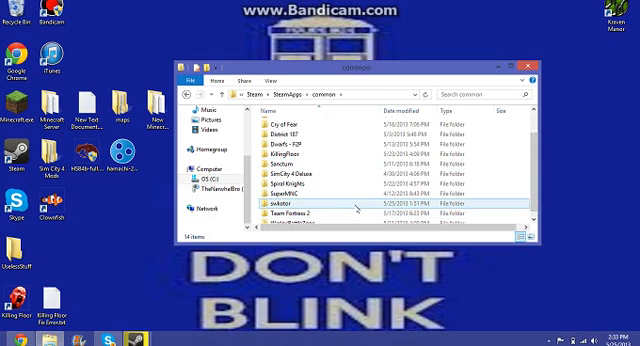
mouse_move(355, 210)
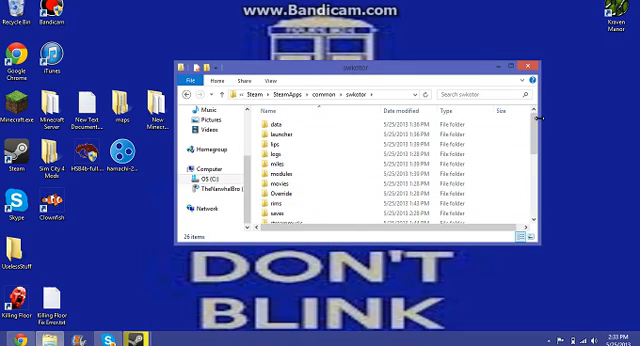
scroll("down", 3)
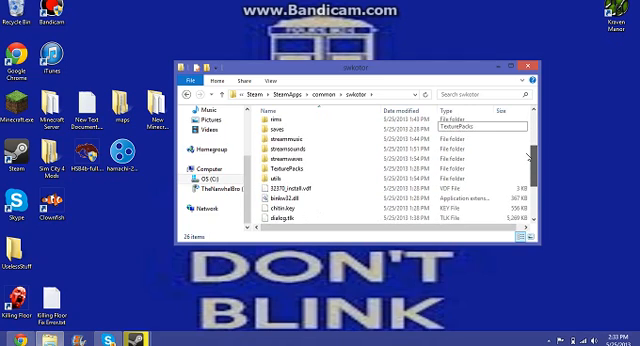
scroll("down", 3)
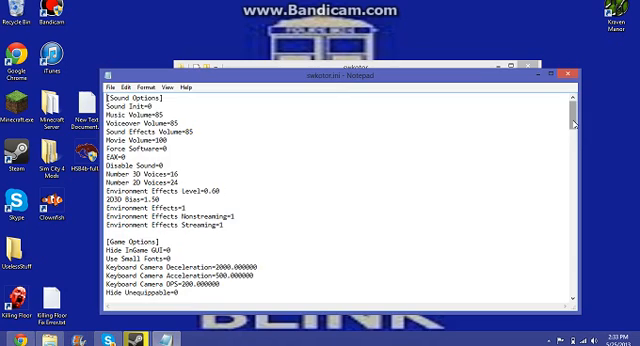
Step: Scroll swkotor.ini to the [Graphics Options] section where FullScreen=0 and AllowWindowedMode=1 belong
scroll("down", 3)
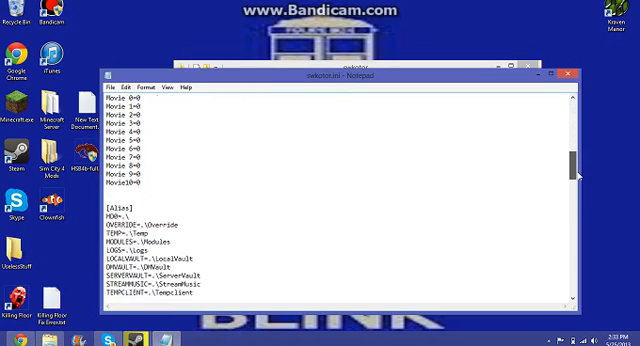
scroll("down", 3)
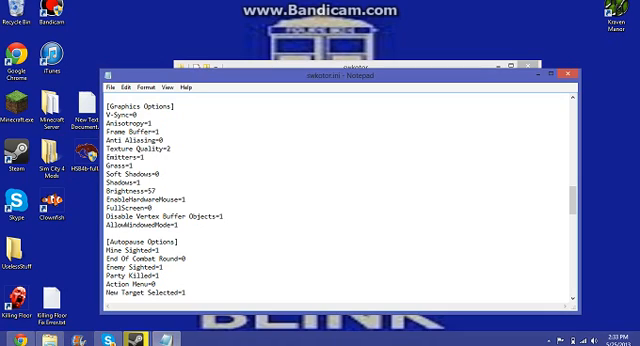
mouse_move(145, 205)
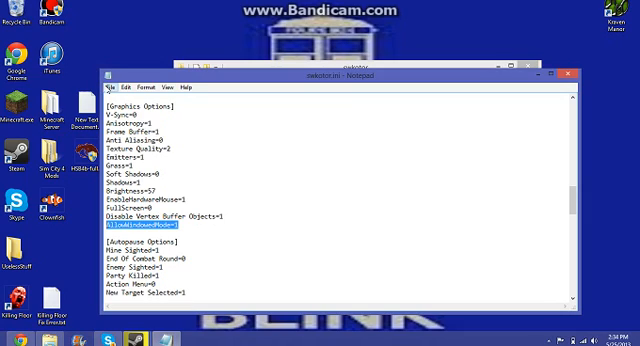
Step: Save the edited swkotor.ini and close Notepad, returning to the swkotor folder
left_click(114, 85)
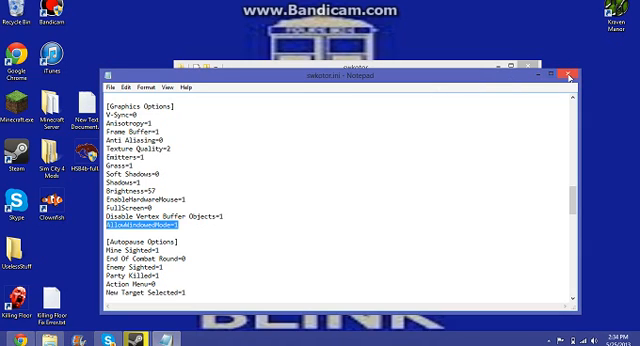
left_click(601, 72)
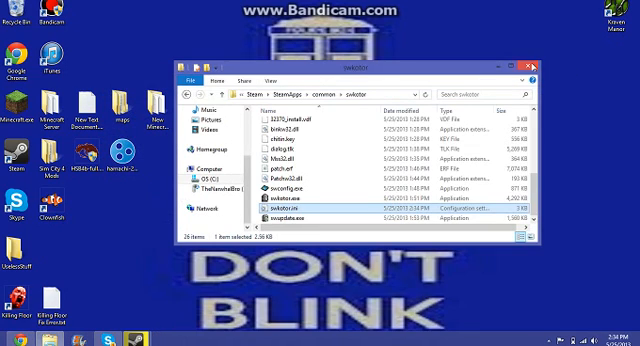